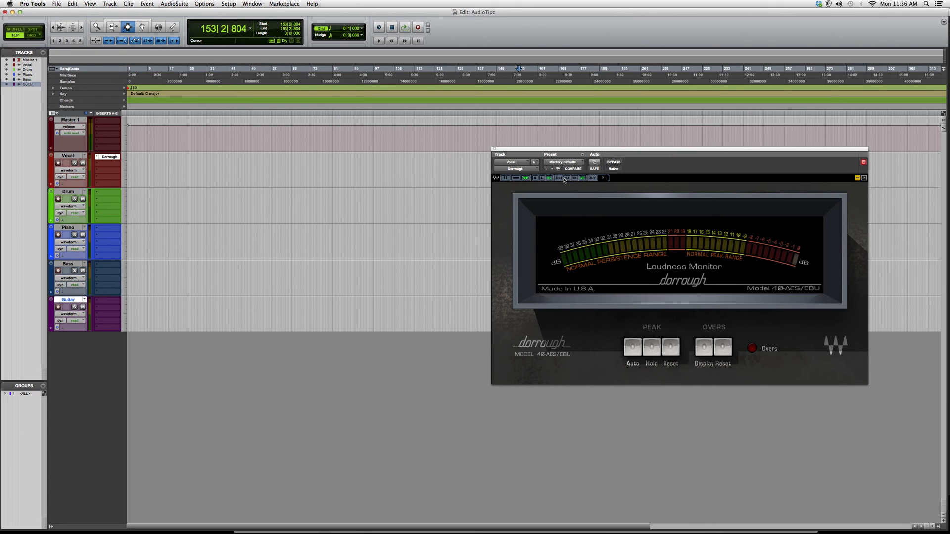
{"action": "mouse_move", "coordinate": [647, 338]}
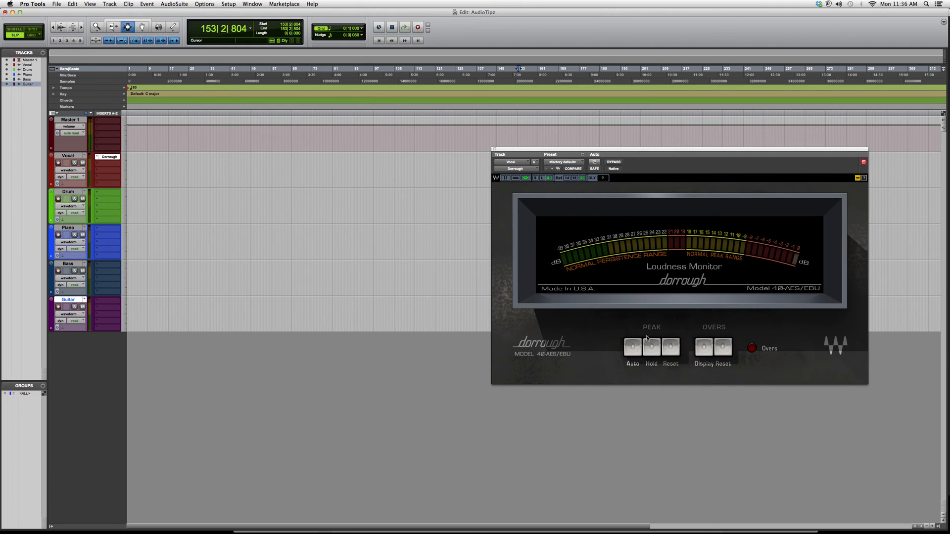
Enable Peak Auto and Overs Display on the Vocal track's Dorrough Loudness Monitor.
{"action": "left_click", "coordinate": [632, 347]}
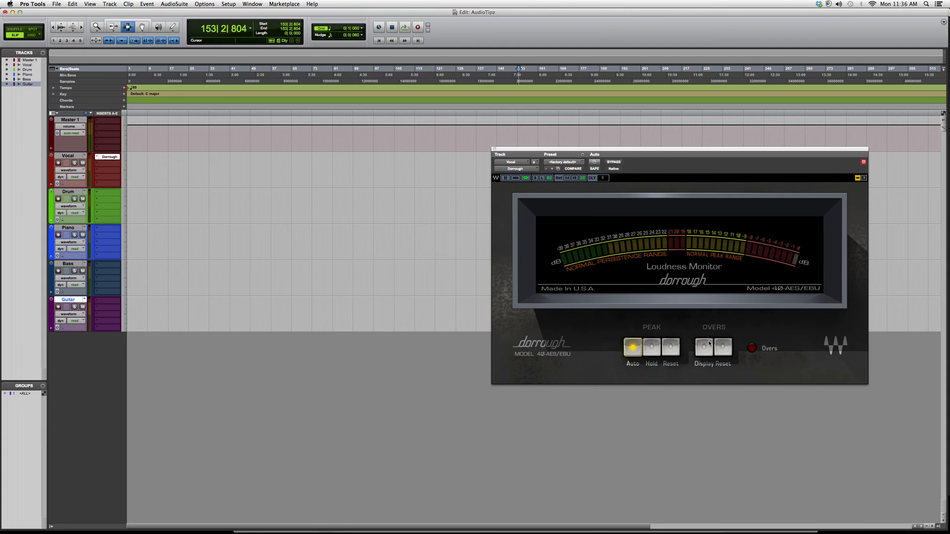
{"action": "left_click", "coordinate": [704, 347]}
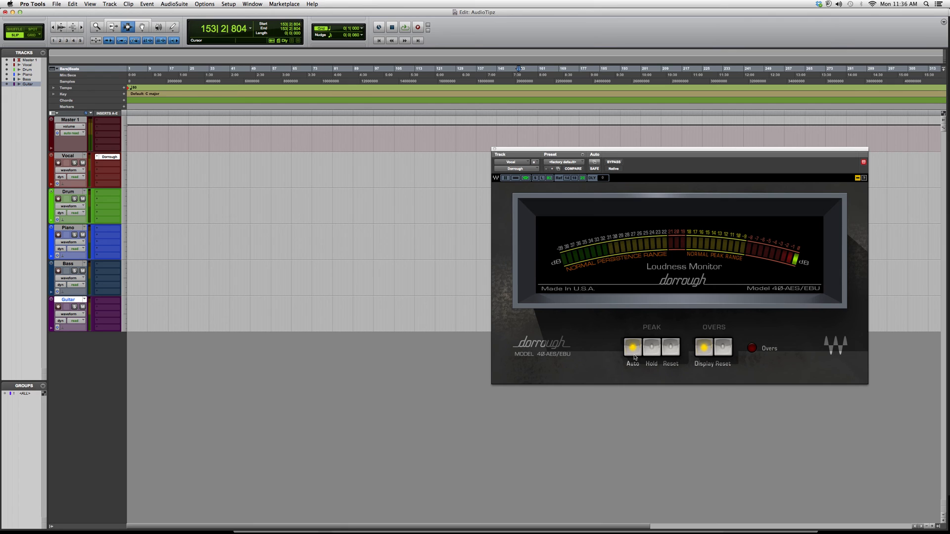
{"action": "mouse_move", "coordinate": [635, 391]}
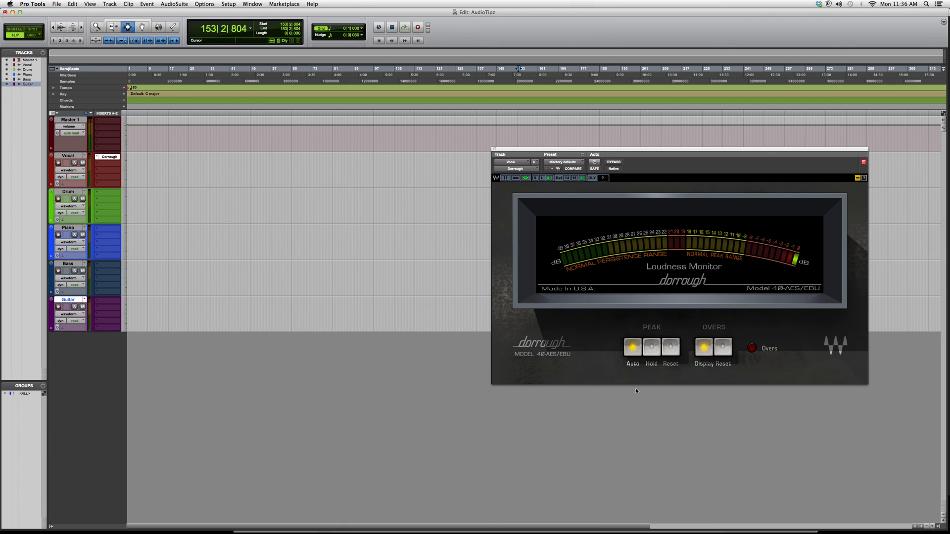